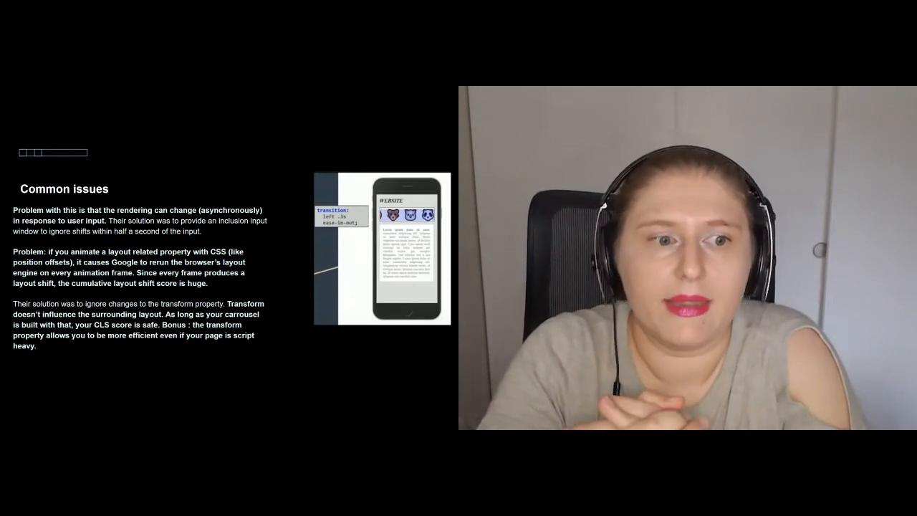
# Reveal the More tools submenu from the DevTools customize menu to reach Rendering
pyautogui.press('Right')
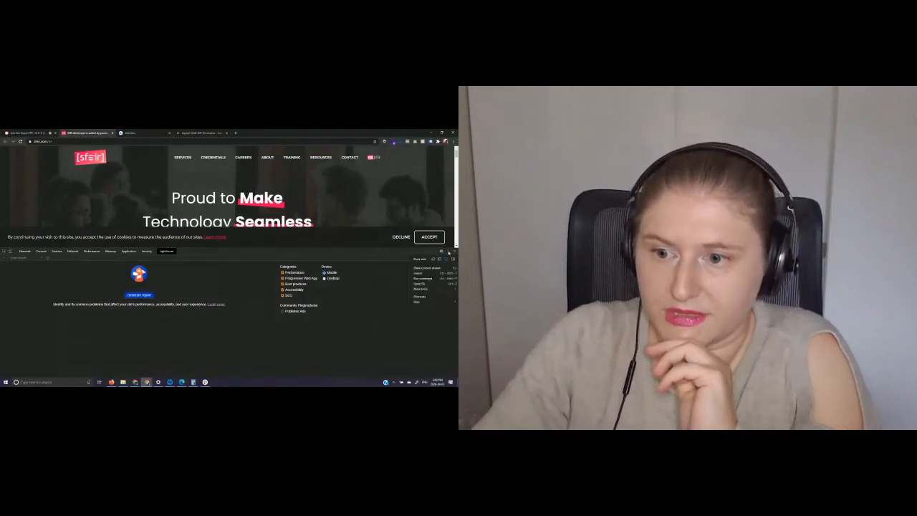
pyautogui.click(421, 288)
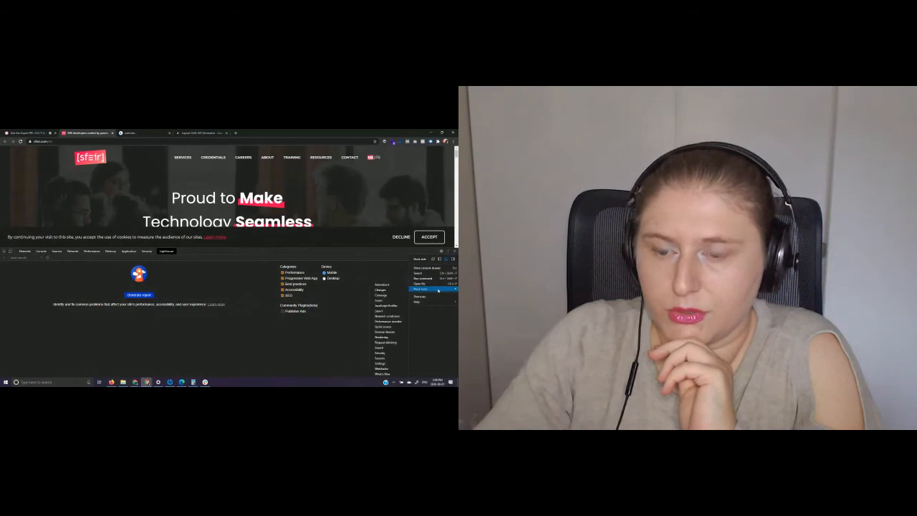